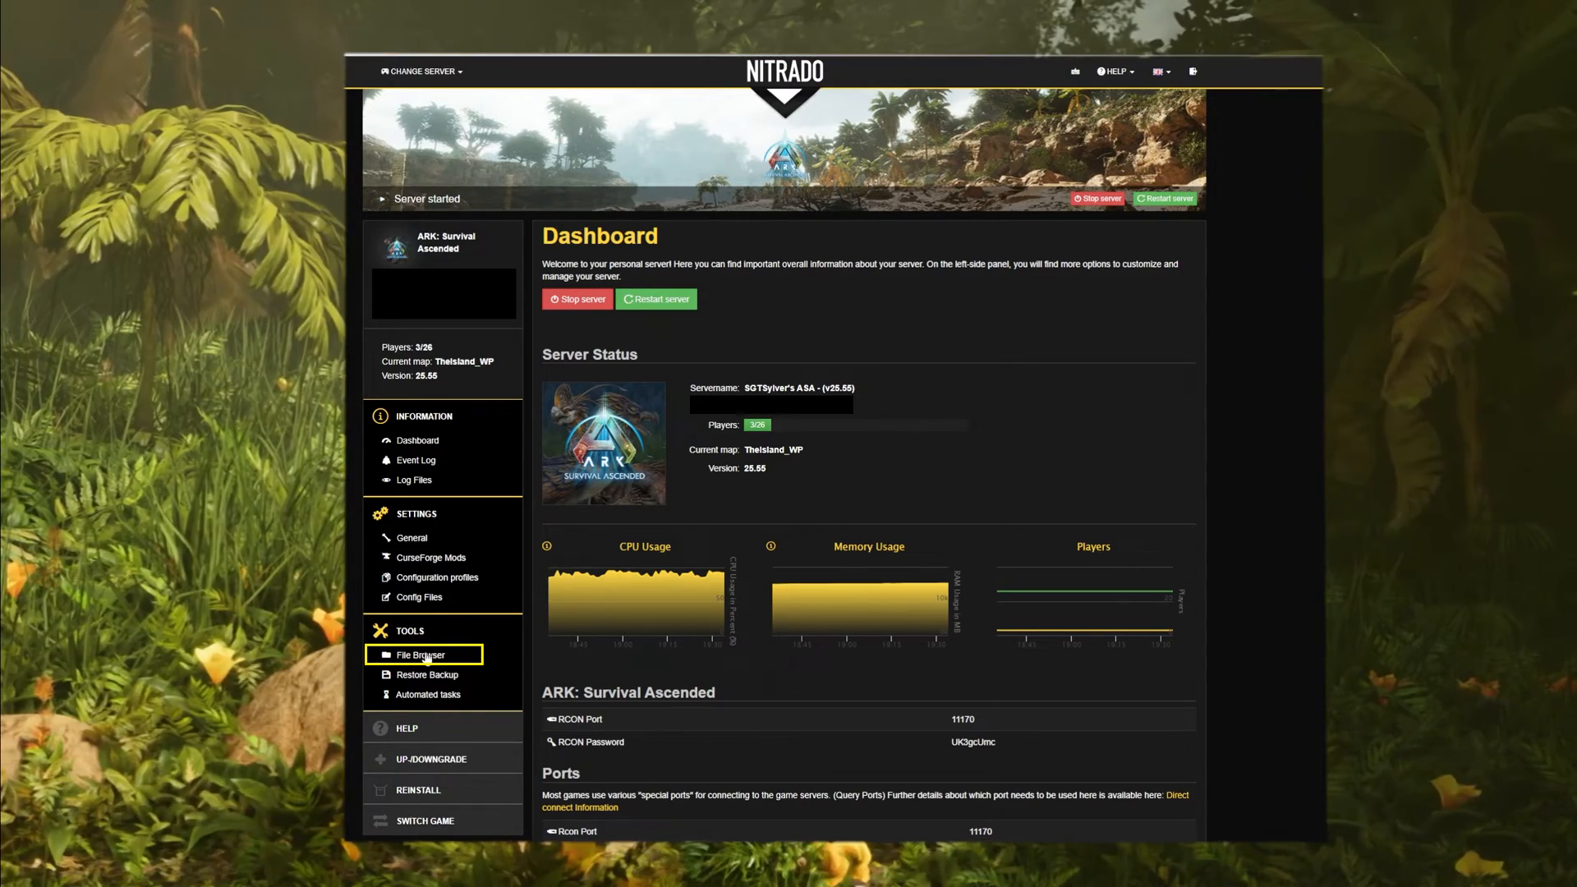
Open the File Browser and navigate through ShooterGame into the SavedArks folder.
left_click(420, 655)
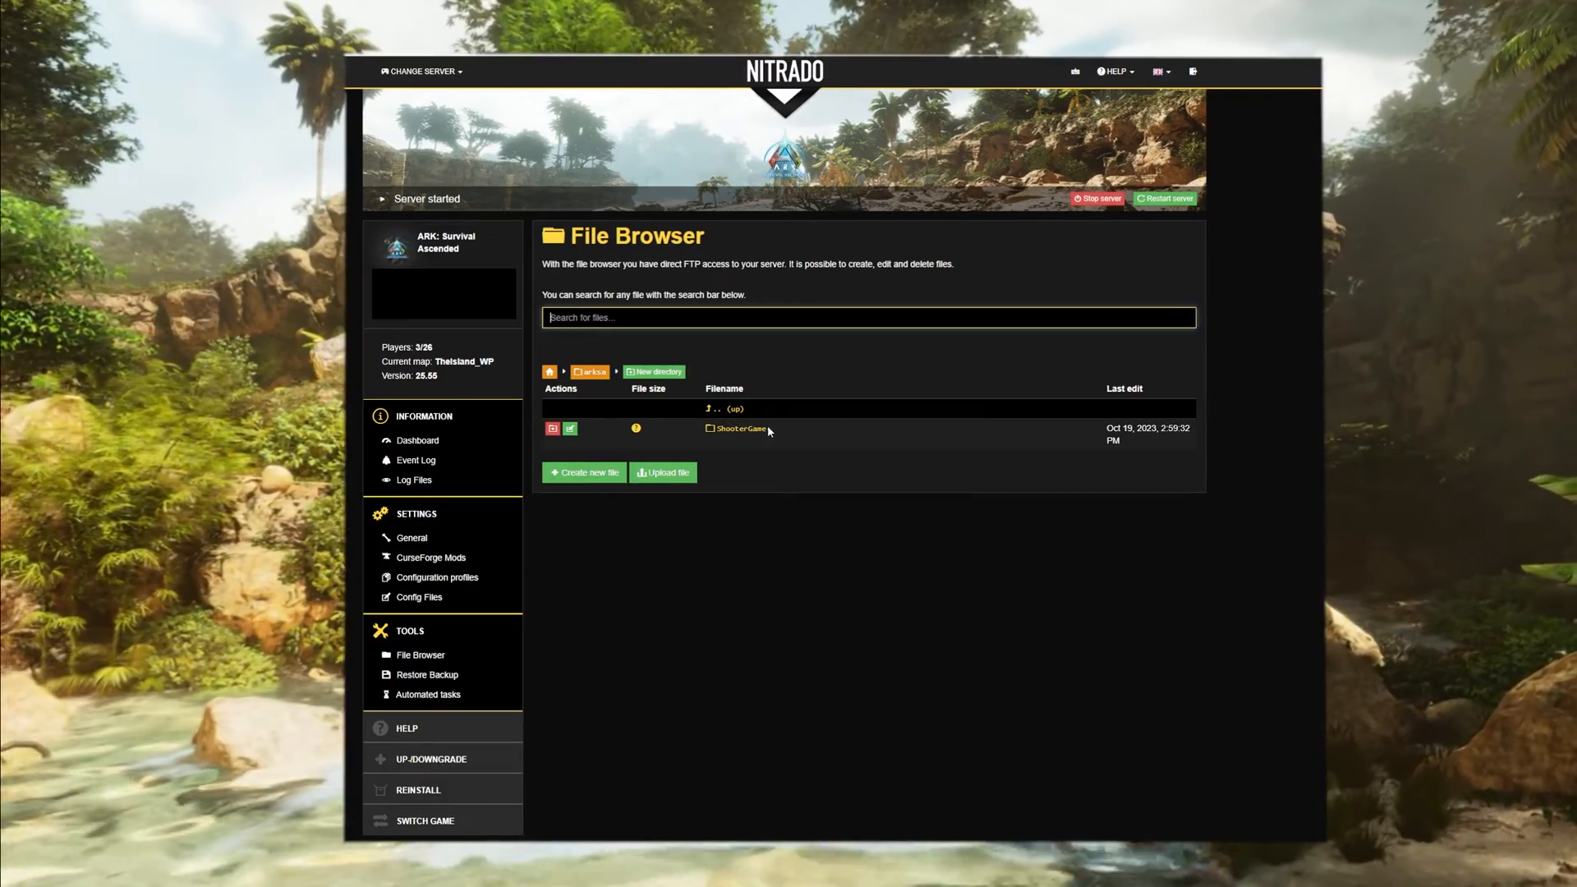
left_click(740, 429)
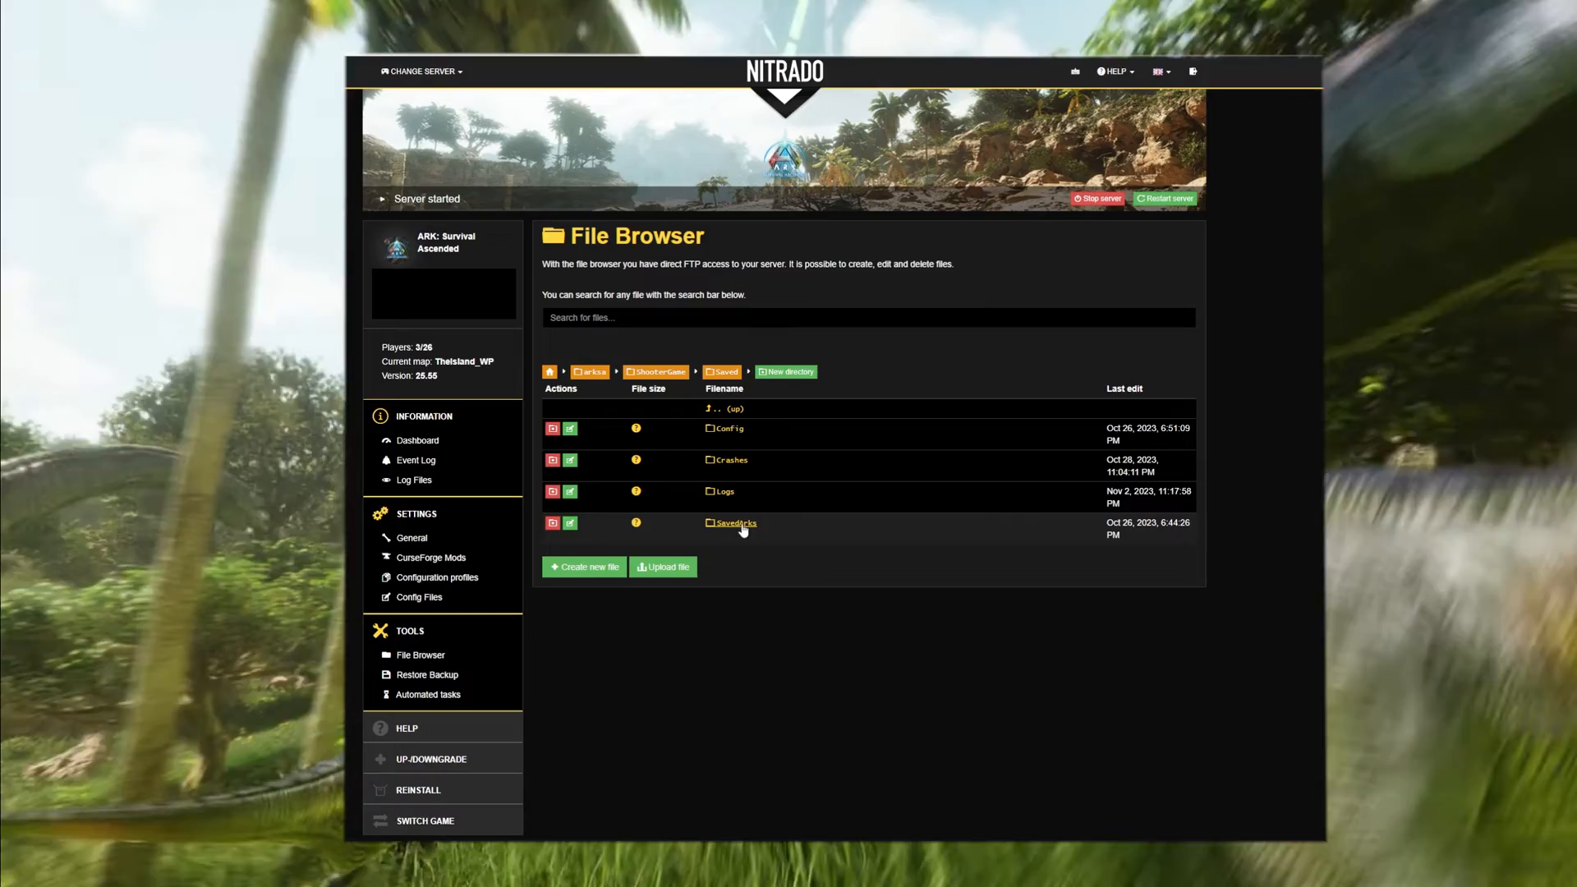
left_click(735, 523)
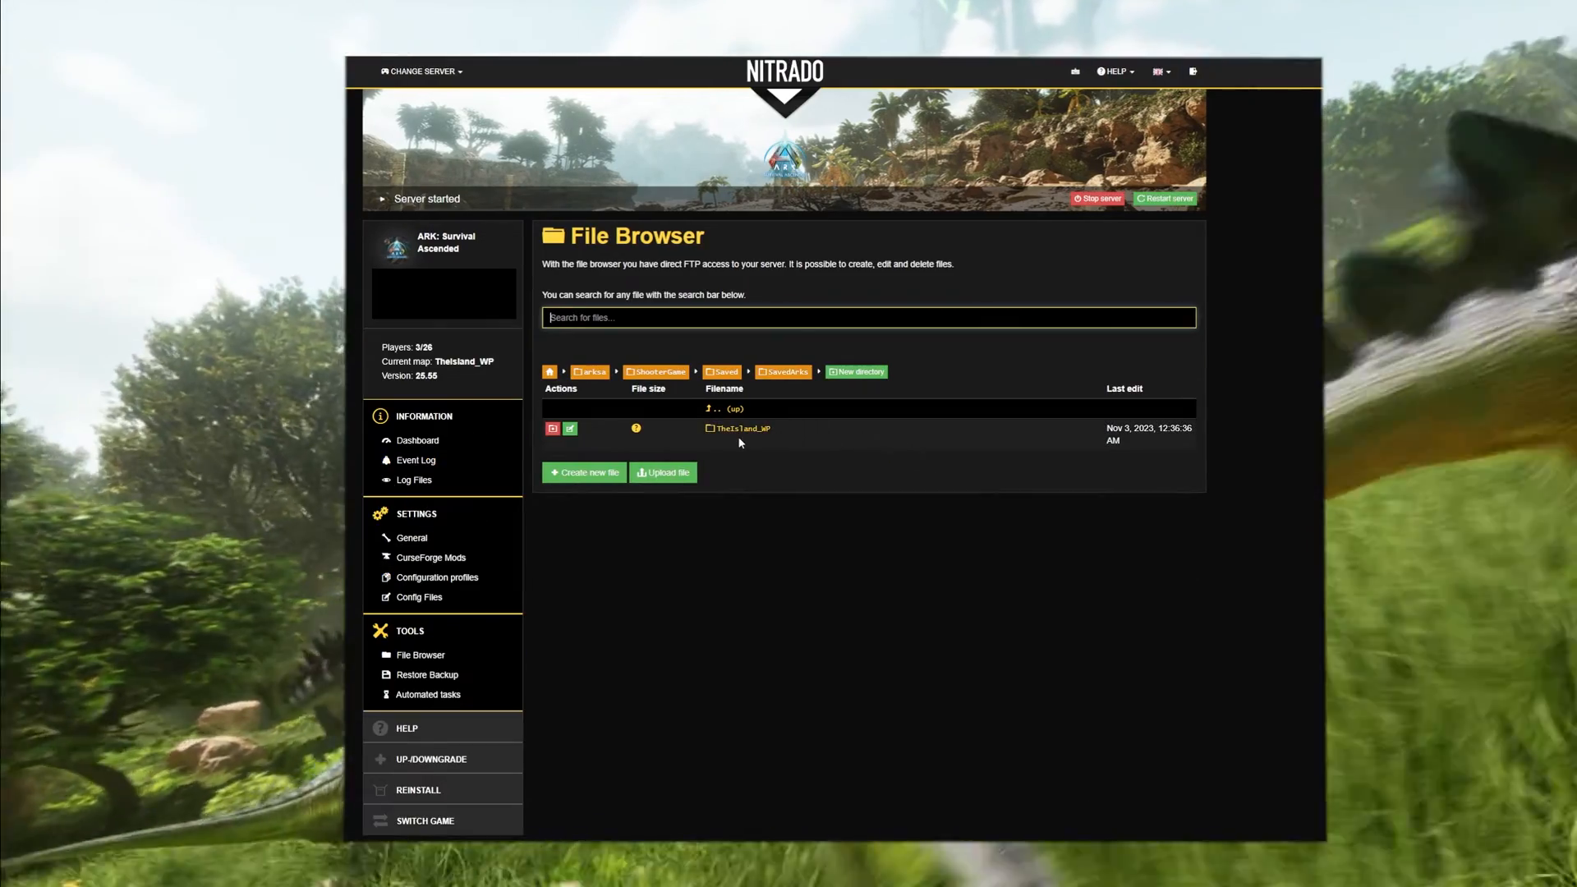
Enter the TheIsland_WP folder to list the player profile and tribe files.
left_click(742, 427)
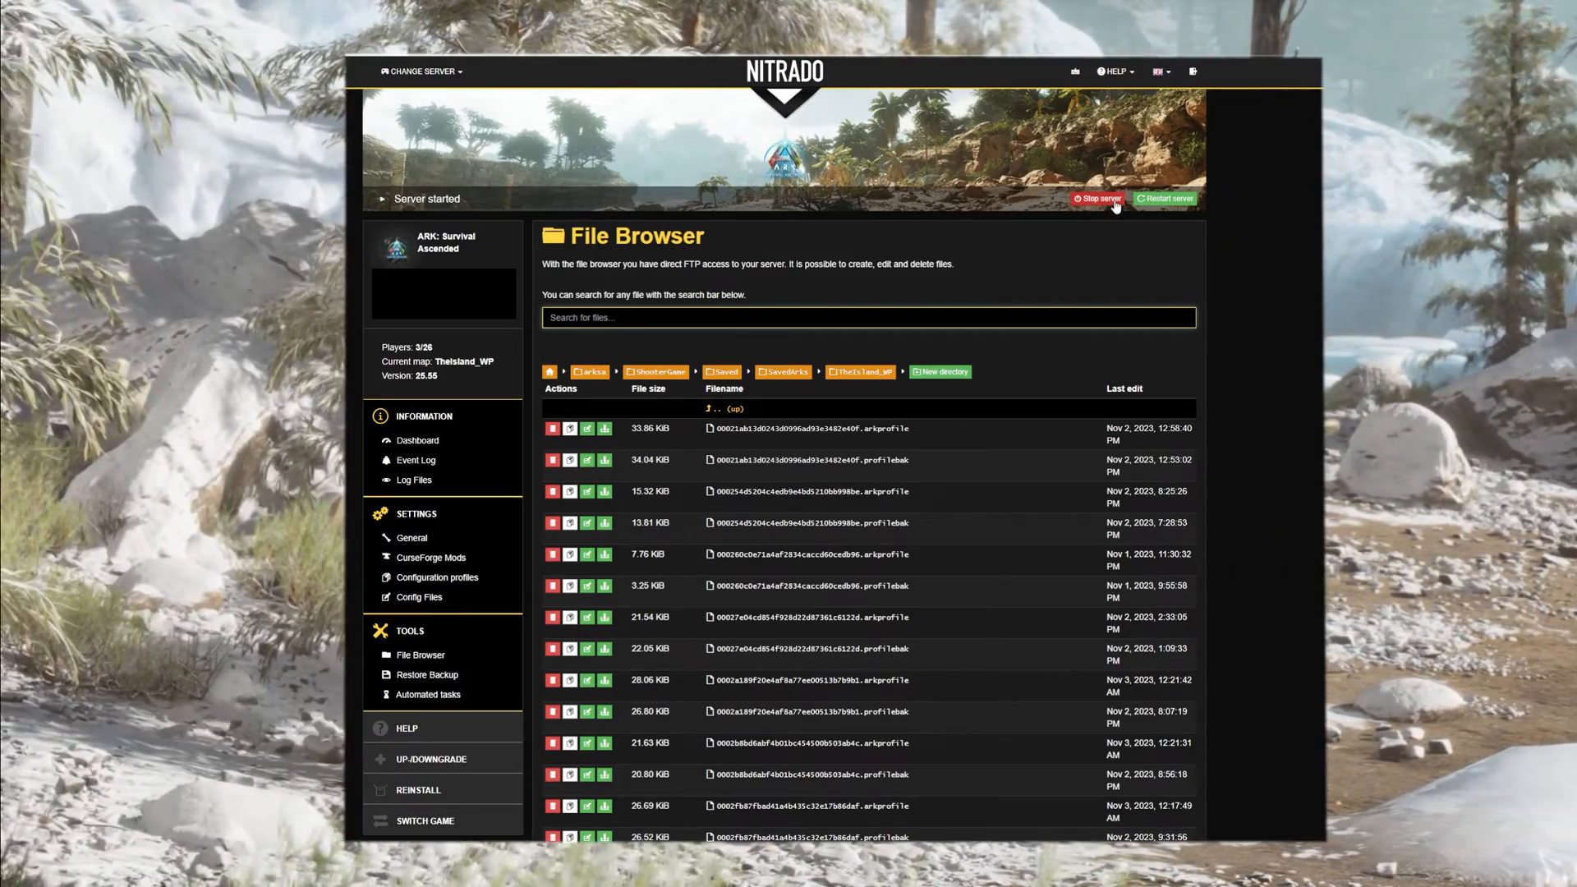
Rename 1081429898.arktribe by appending _bad to its name.
scroll("down", 3)
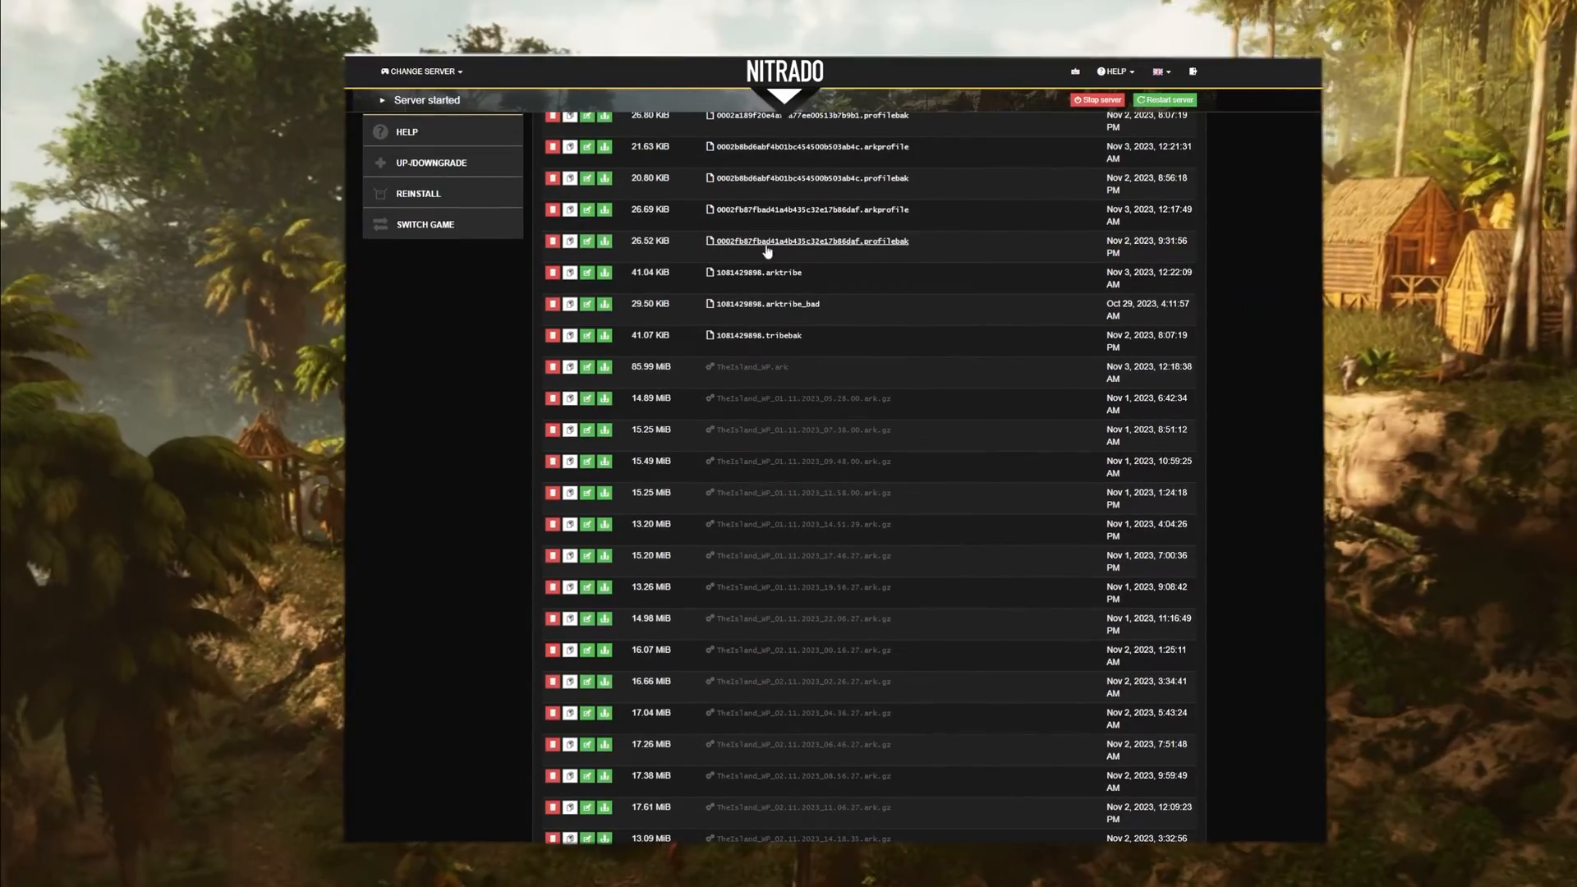
left_click(586, 272)
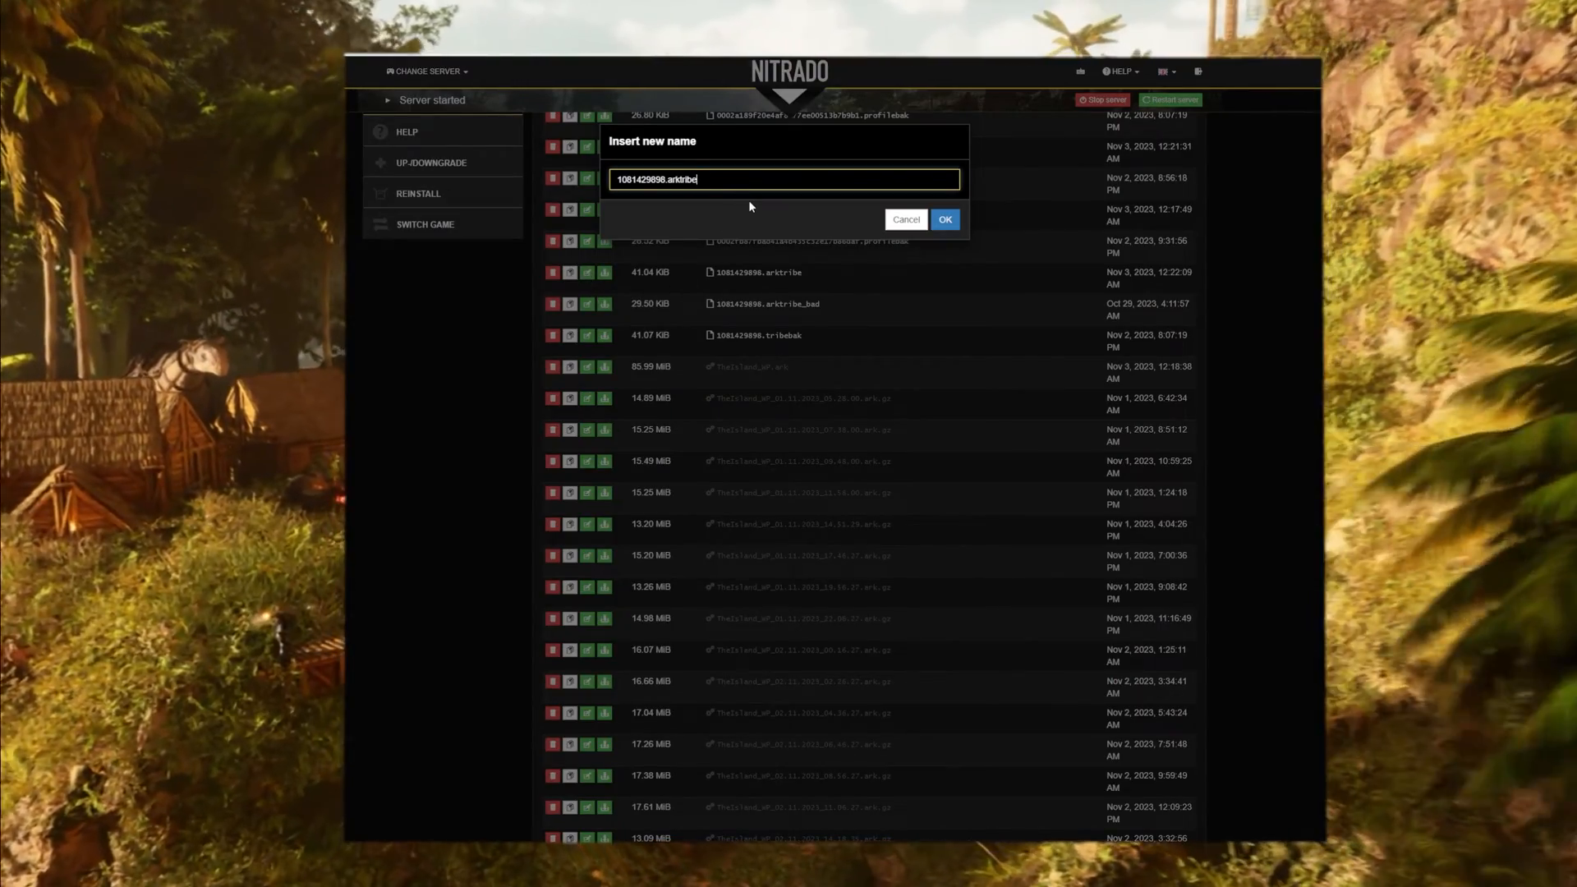
type("_bad")
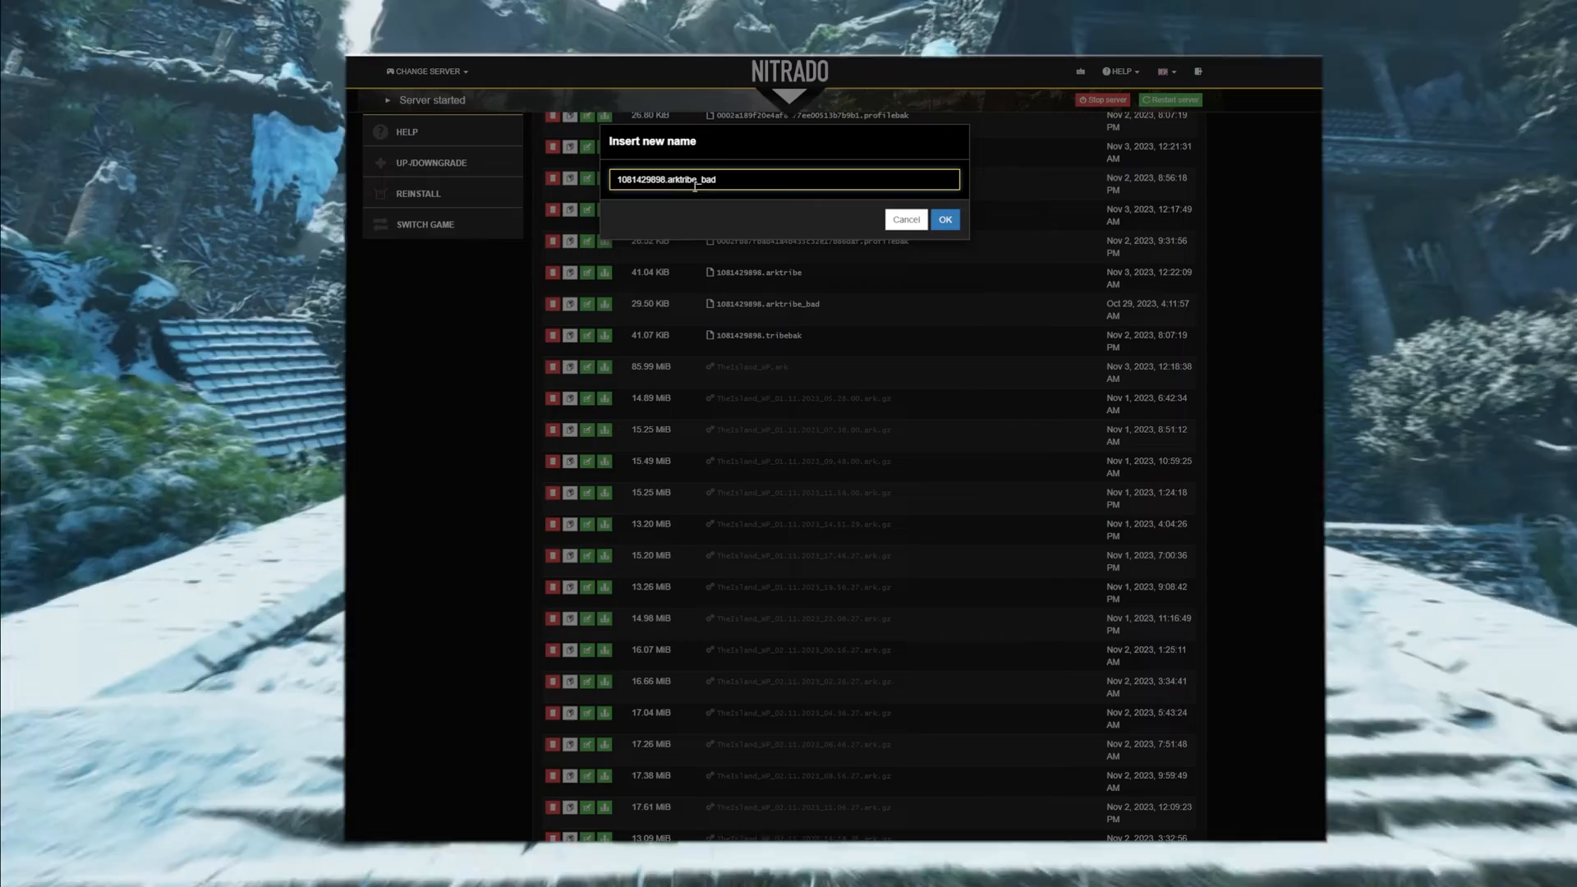
left_click(944, 219)
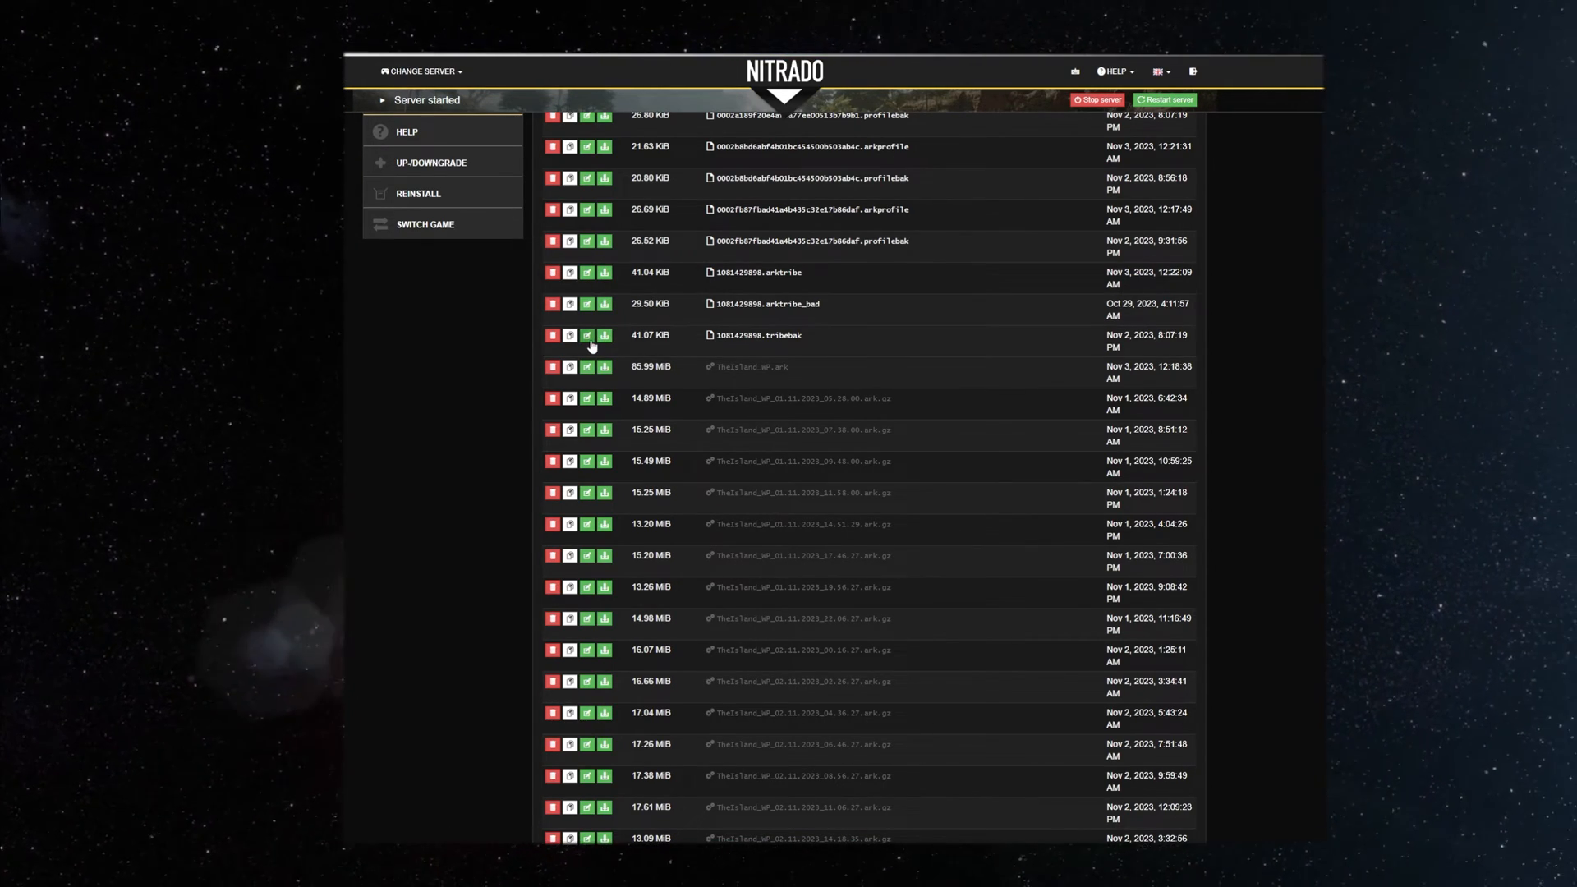
Rename the 1081429898.tribebak backup to 1081429898.arktribe.
left_click(587, 335)
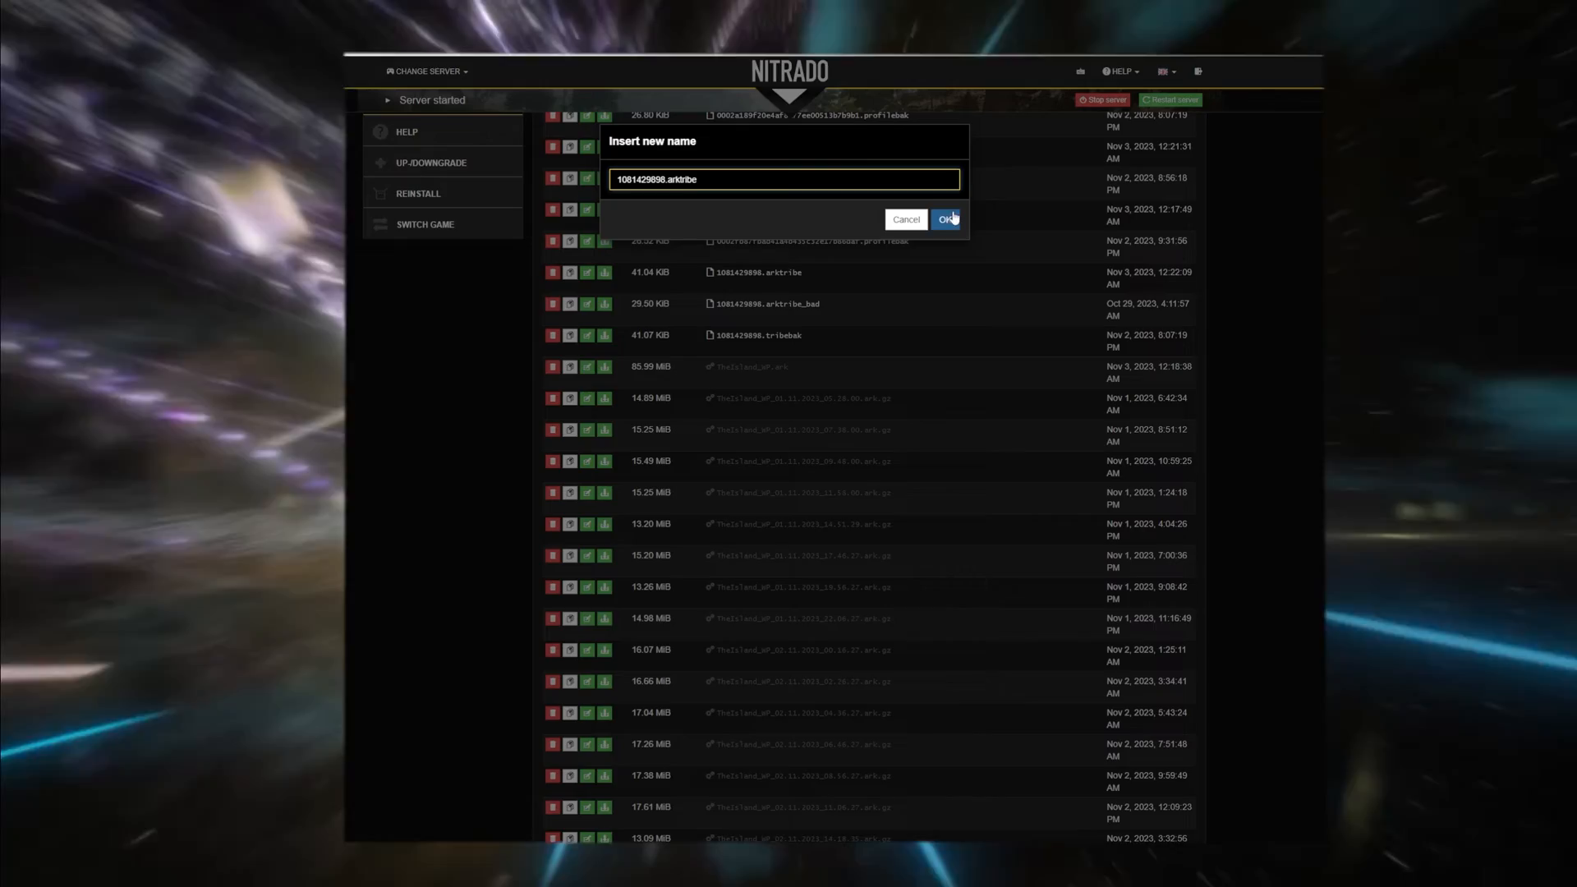
left_click(945, 219)
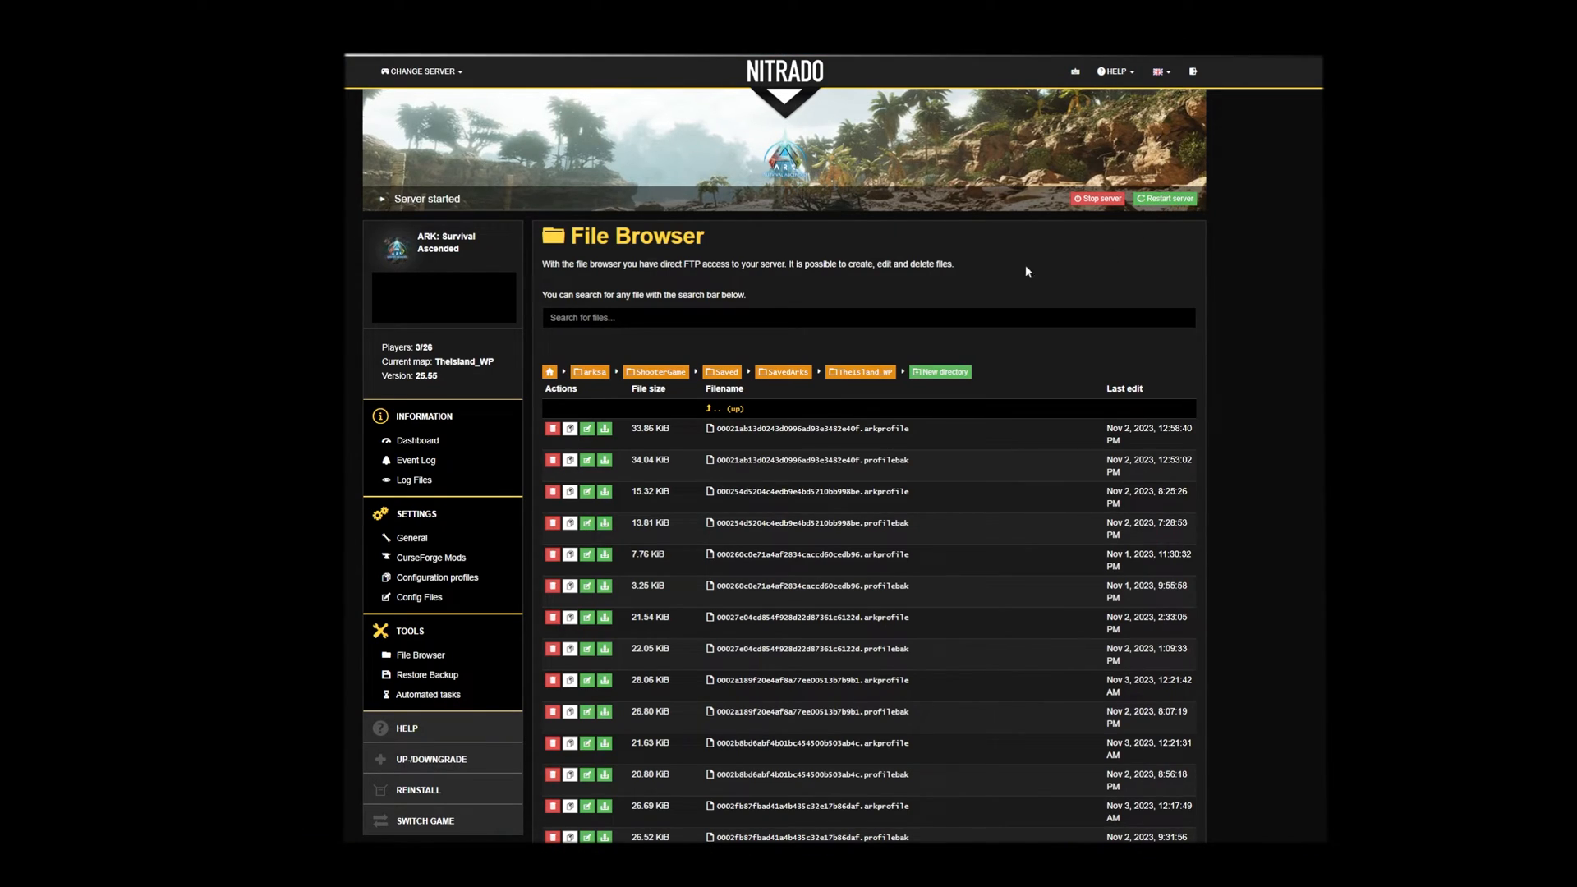
mouse_move(628, 256)
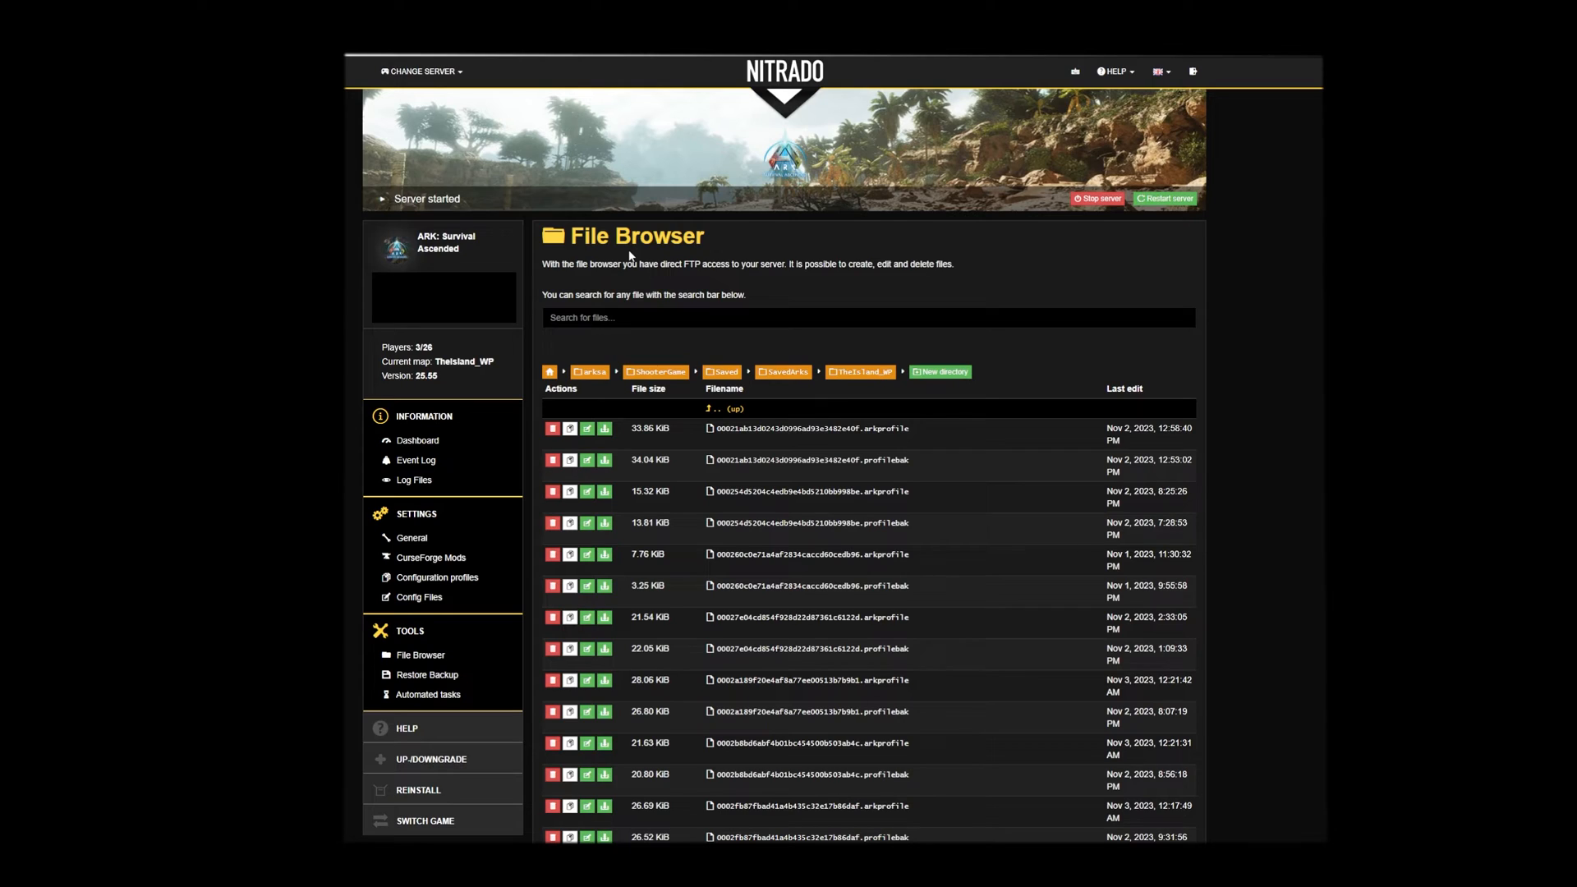